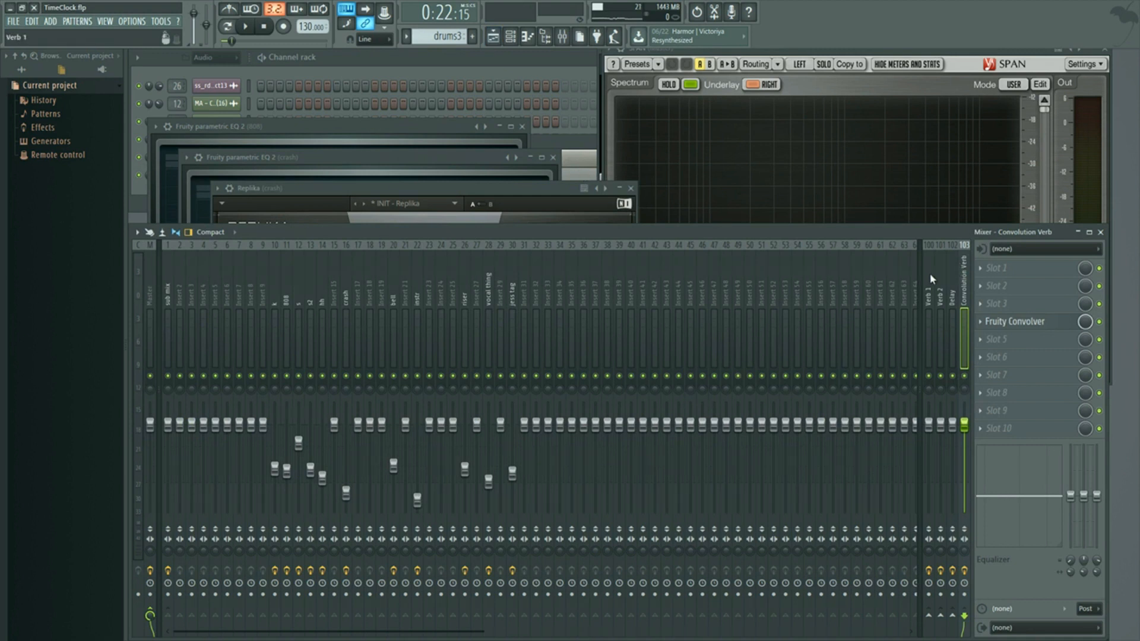
{"action": "mouse_move", "coordinate": [936, 251]}
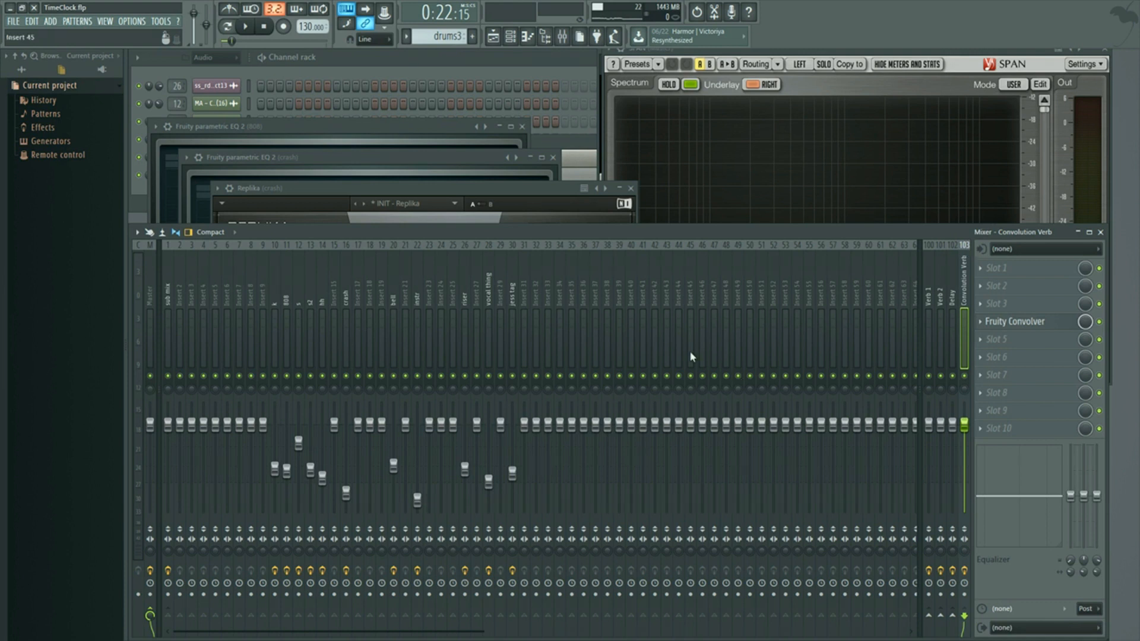
{"action": "mouse_move", "coordinate": [691, 306]}
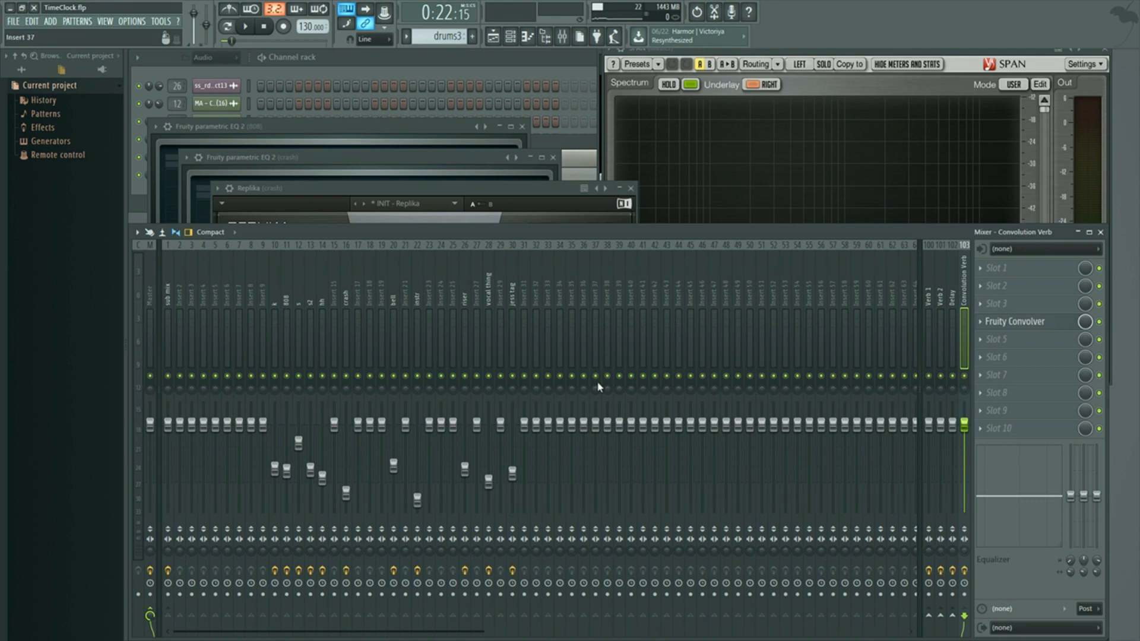
{"action": "mouse_move", "coordinate": [499, 205]}
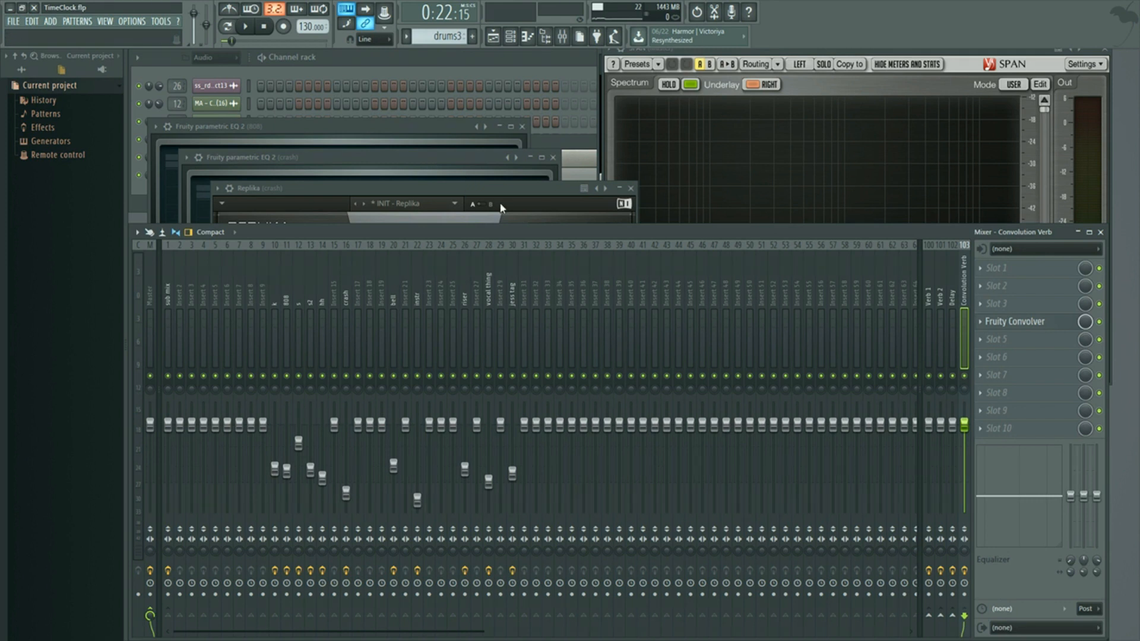
{"action": "mouse_move", "coordinate": [245, 28]}
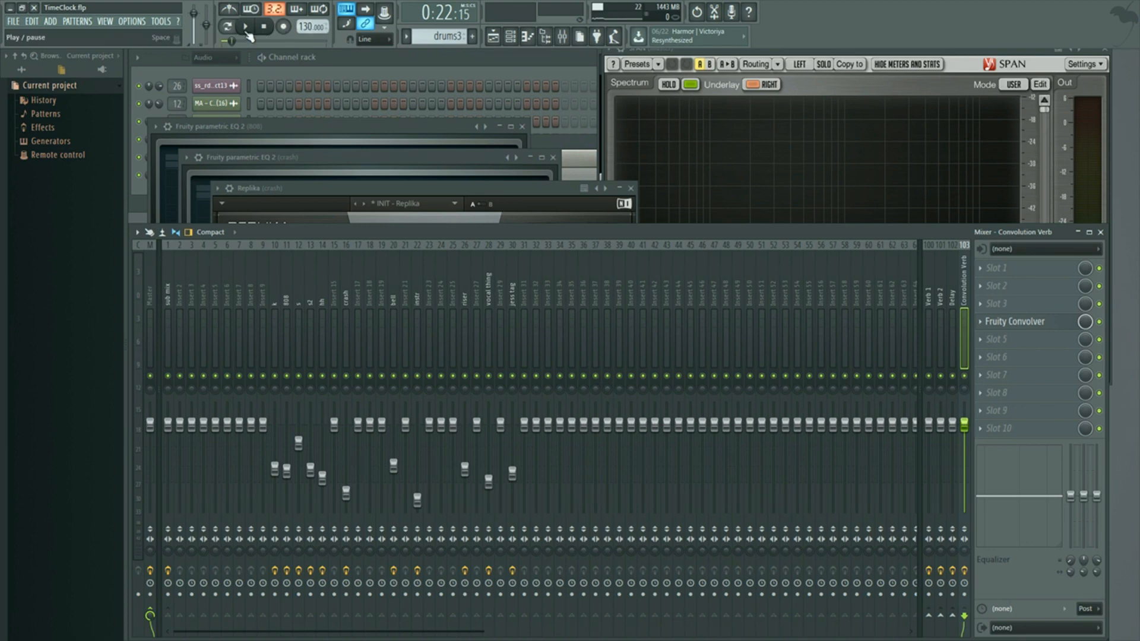
Step: Play the song through the Master, watch the meters, then stop playback
{"action": "left_click", "coordinate": [239, 28]}
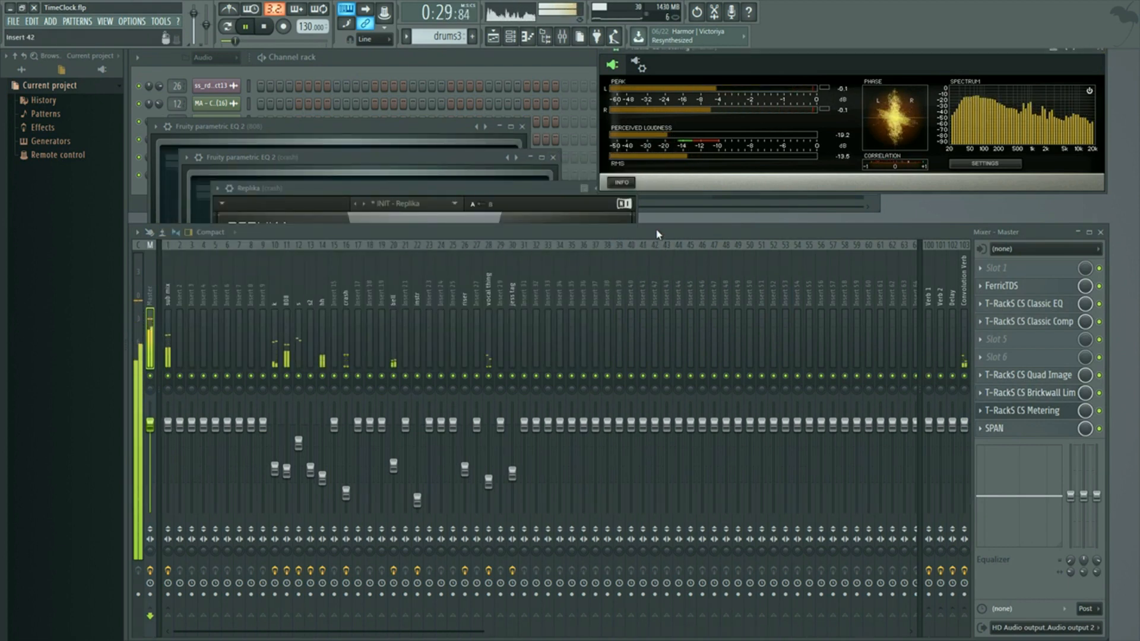
{"action": "left_click", "coordinate": [247, 26]}
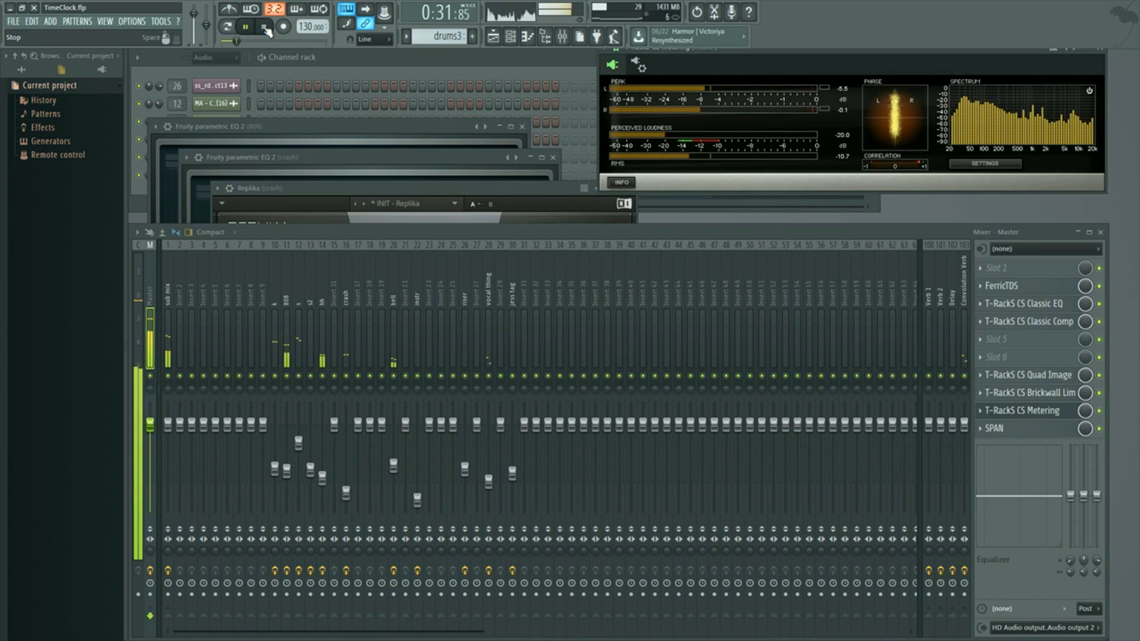
{"action": "left_click", "coordinate": [240, 29]}
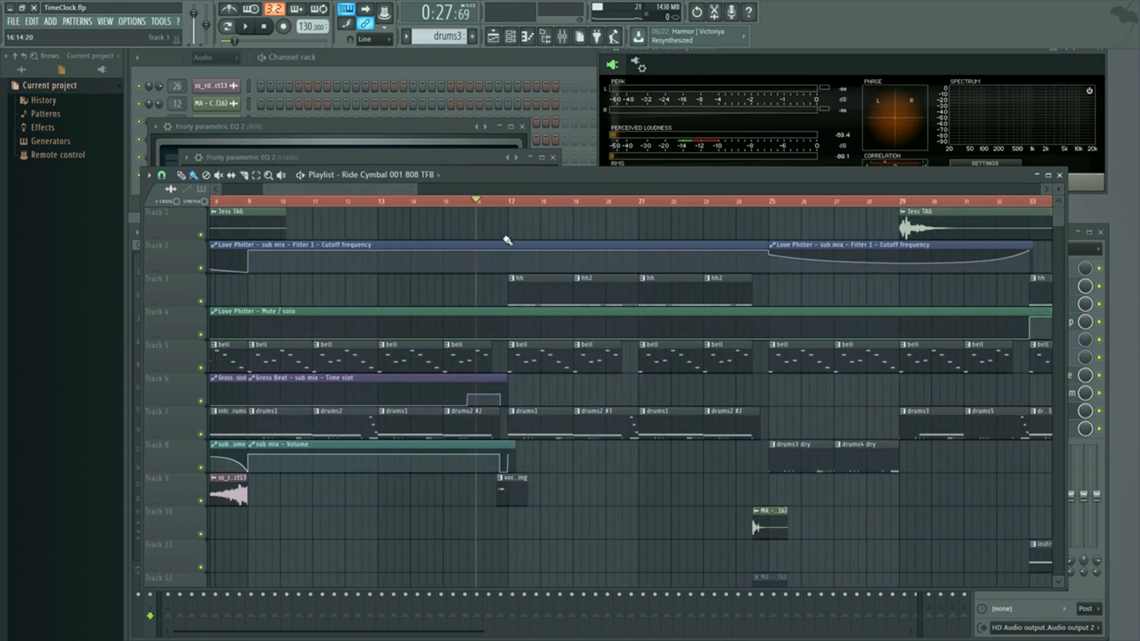
Step: Play from bar 17, solo the vocal thing mixer channel, then pause
{"action": "left_click", "coordinate": [238, 28]}
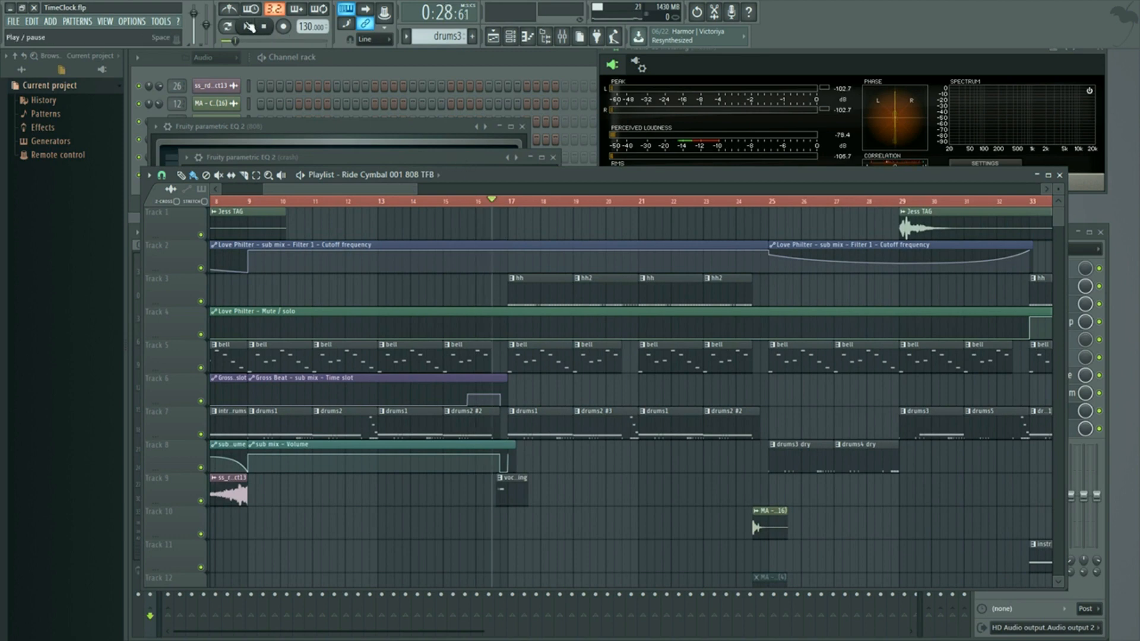
{"action": "left_click", "coordinate": [250, 28]}
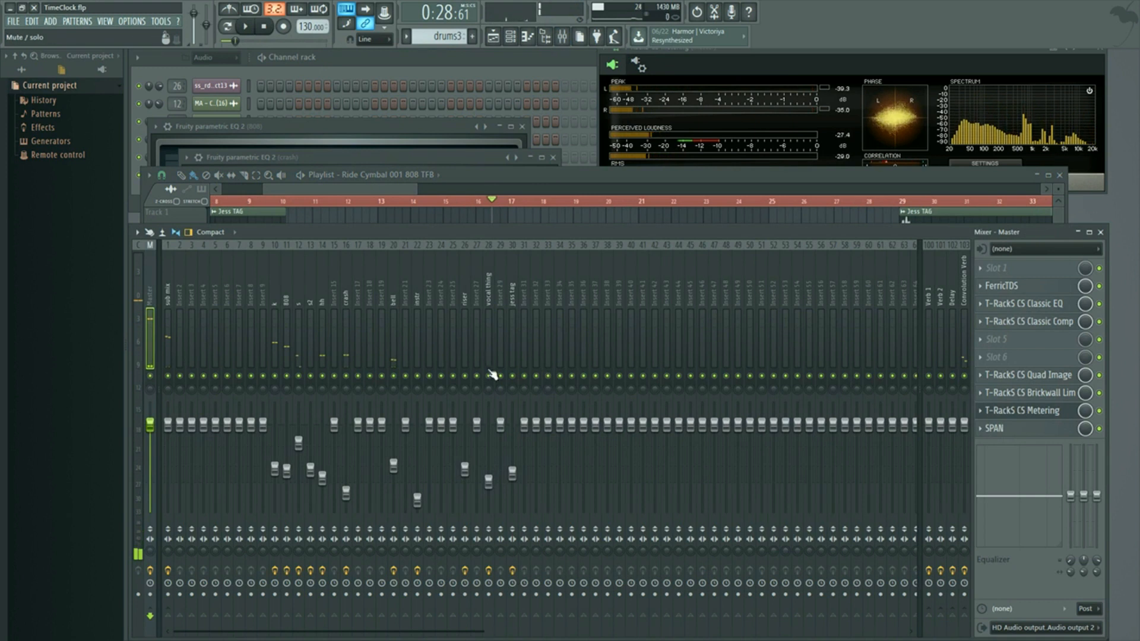
{"action": "left_click", "coordinate": [241, 27]}
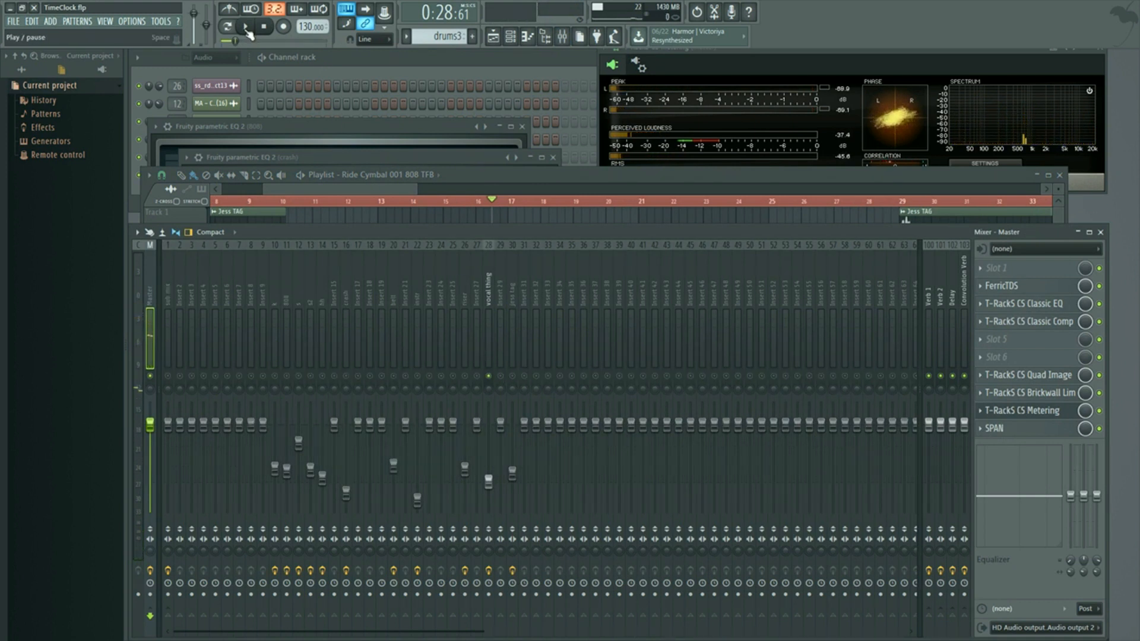
{"action": "left_click", "coordinate": [240, 29]}
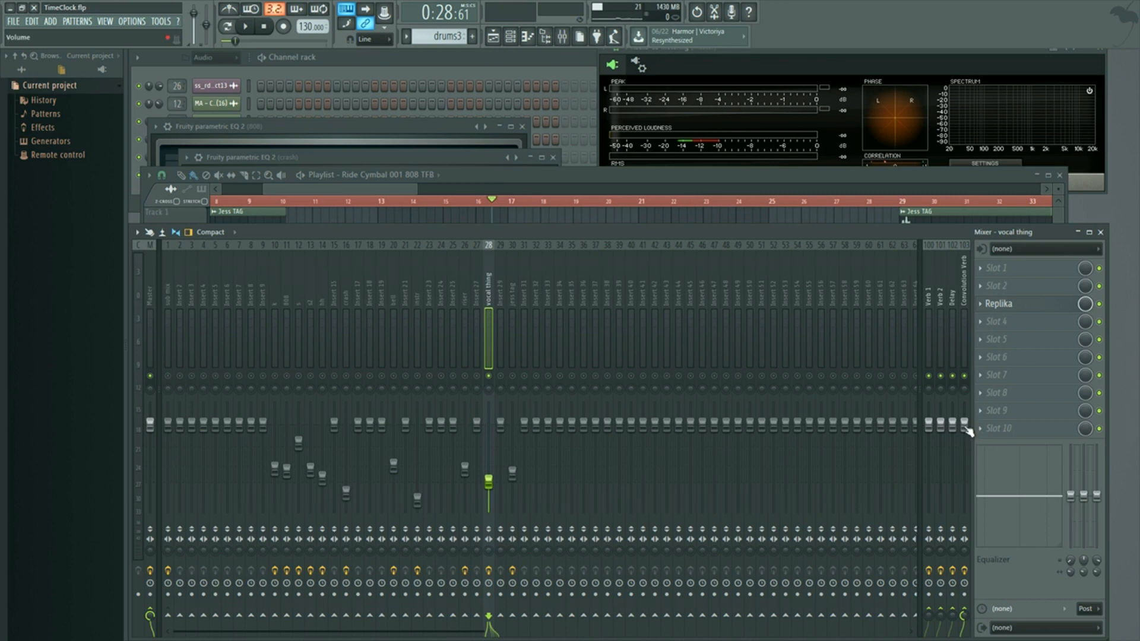
{"action": "mouse_move", "coordinate": [211, 510]}
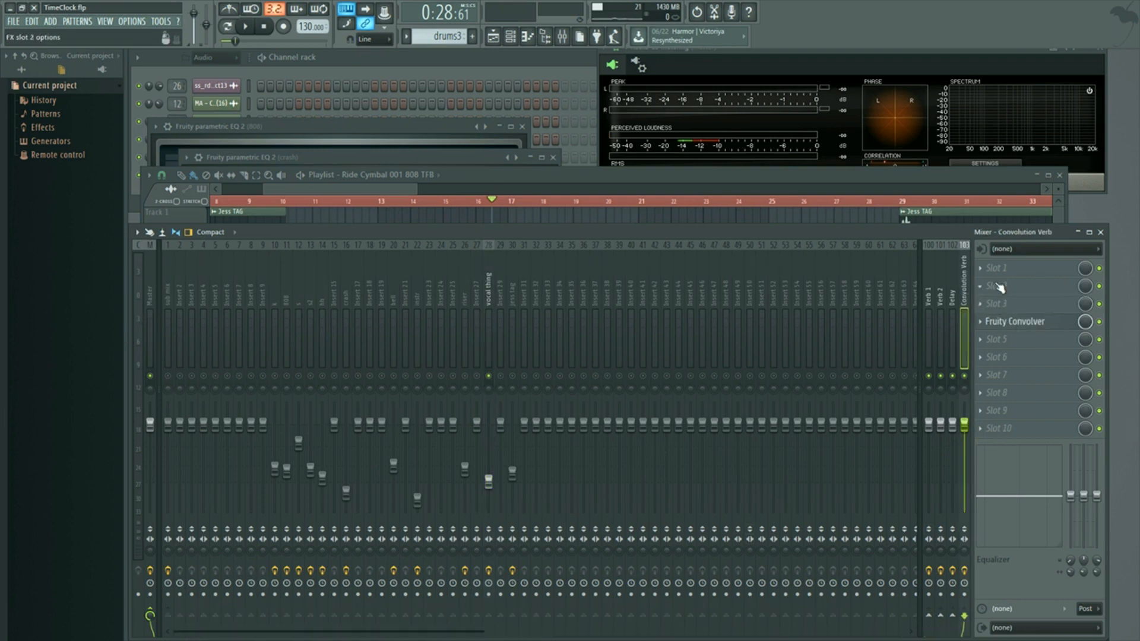
Step: Set the Fruity Convolver on Convolution Verb to wet only with Dry fully down
{"action": "left_click", "coordinate": [1017, 322]}
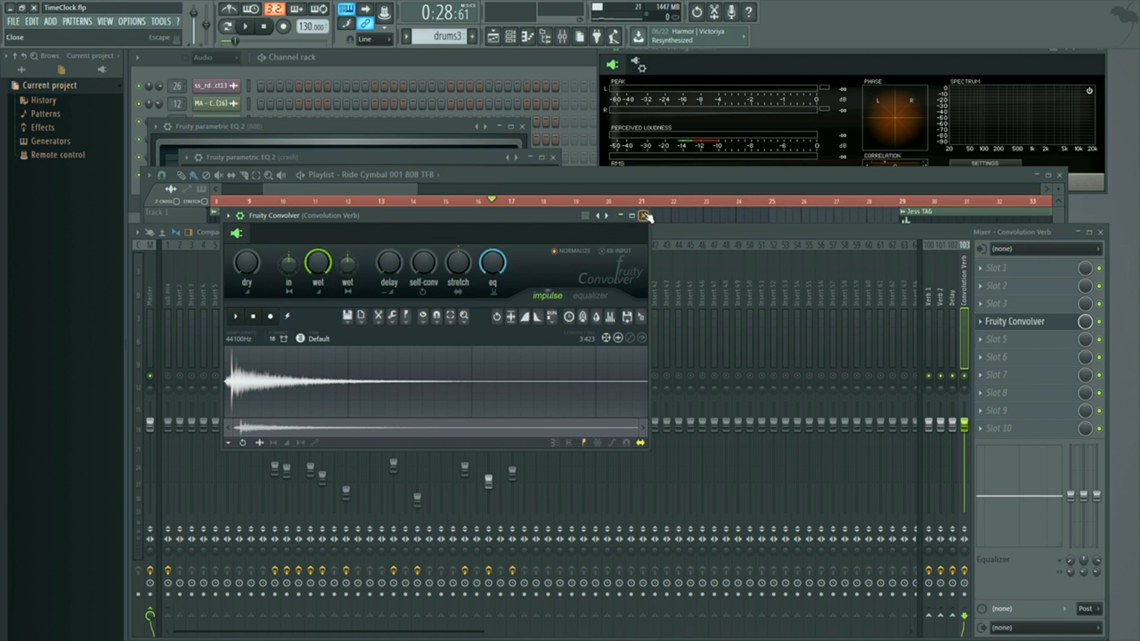
{"action": "left_click", "coordinate": [643, 217]}
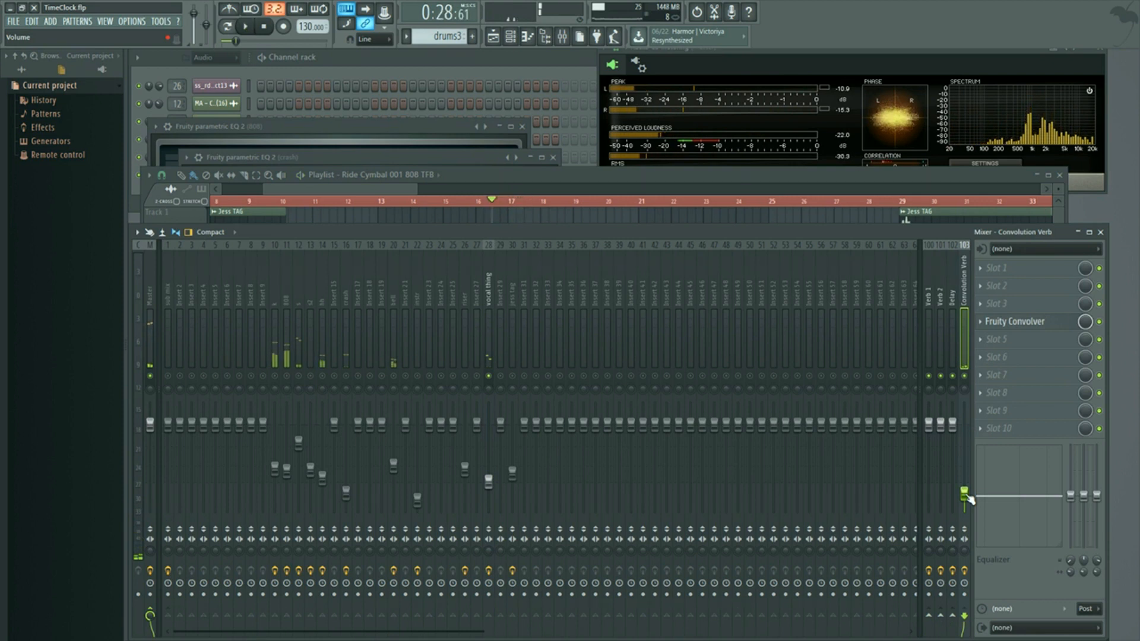
Step: Raise the Convolution Verb fader so the reverb blends with the vocal during playback
{"action": "left_click_drag", "start_coordinate": [969, 497], "coordinate": [964, 423]}
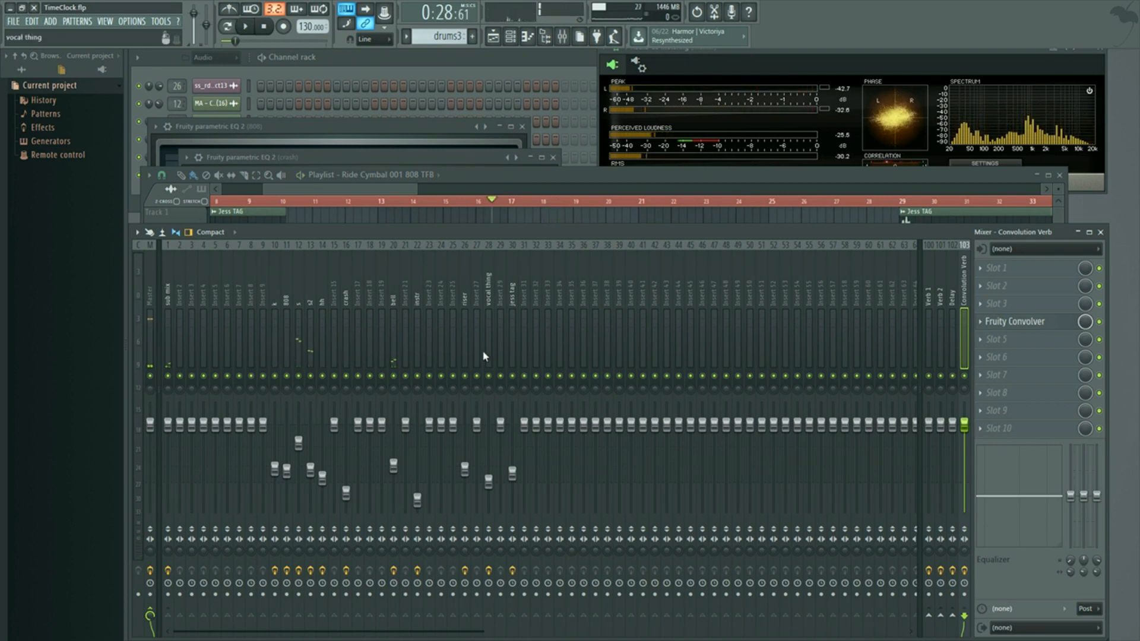
{"action": "mouse_move", "coordinate": [278, 284]}
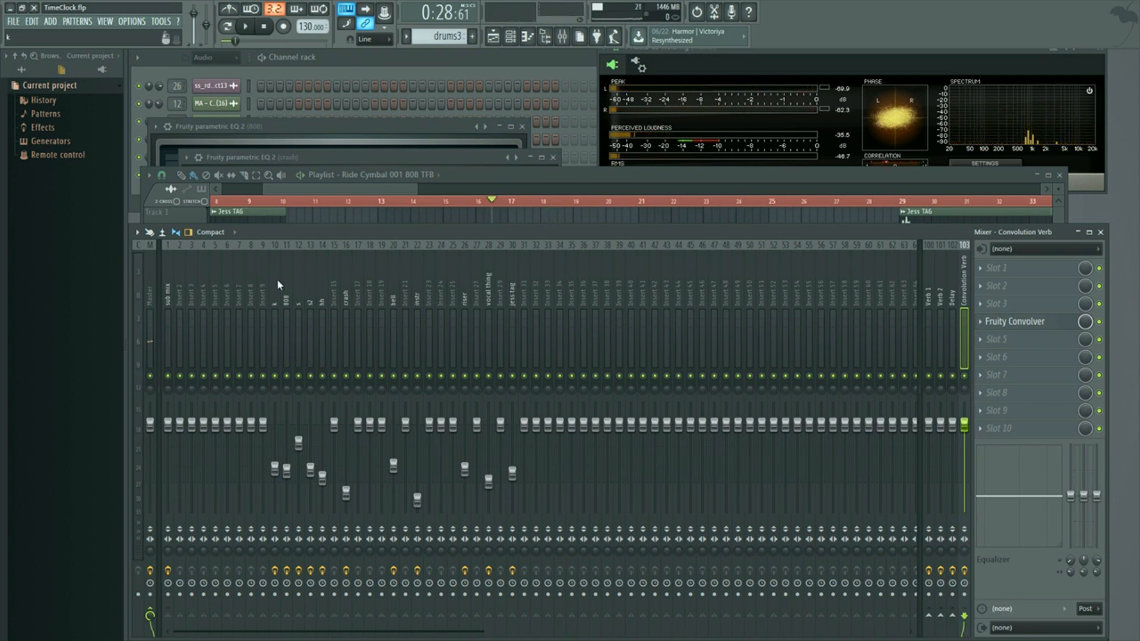